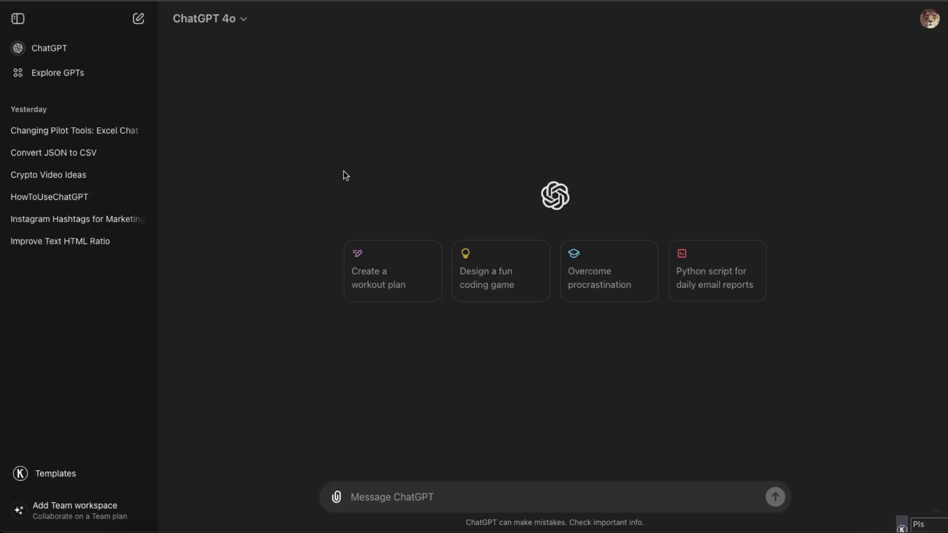
pyautogui.moveTo(631, 94)
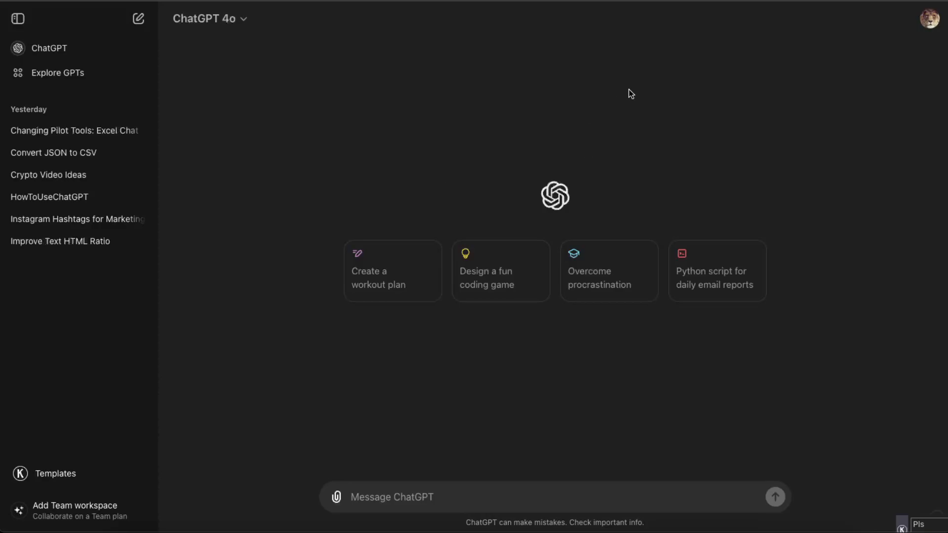
pyautogui.moveTo(334, 298)
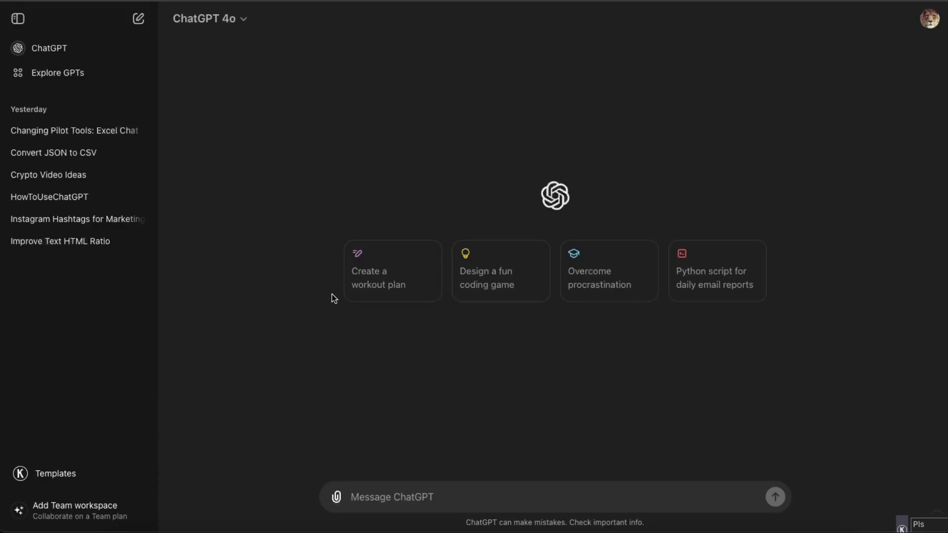
# Show My plan from the profile avatar, confirming Plus at $20/month is current
pyautogui.click(930, 18)
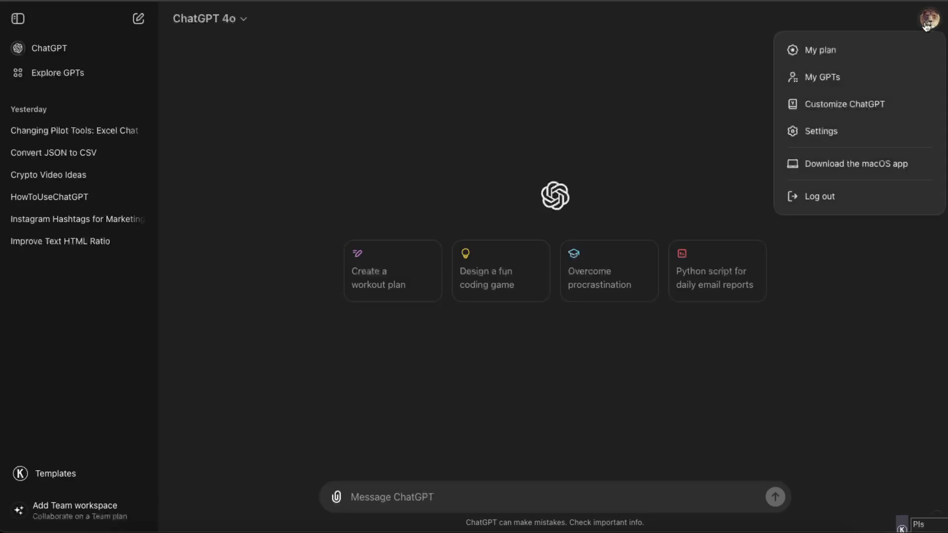
pyautogui.click(820, 49)
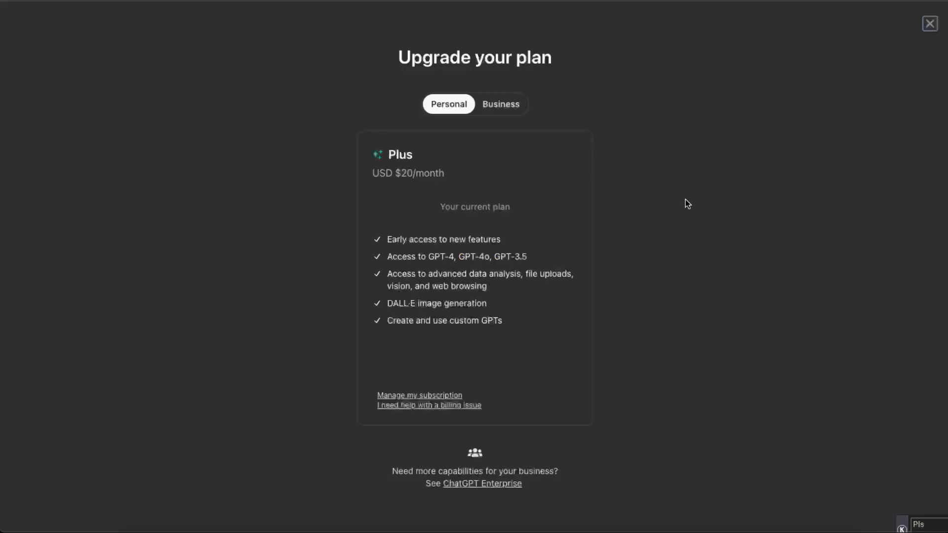
pyautogui.moveTo(414, 101)
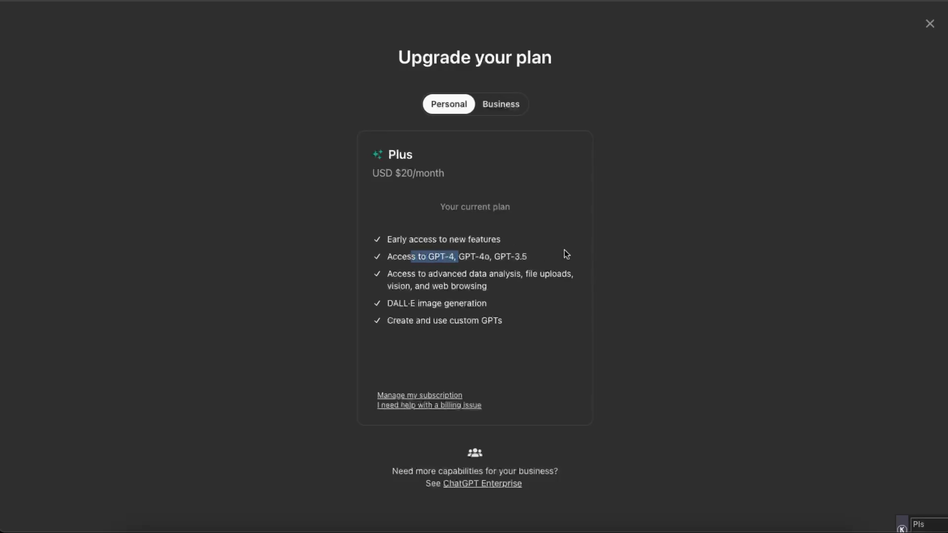
# Dismiss the Upgrade your plan page back to the new chat home screen
pyautogui.click(930, 24)
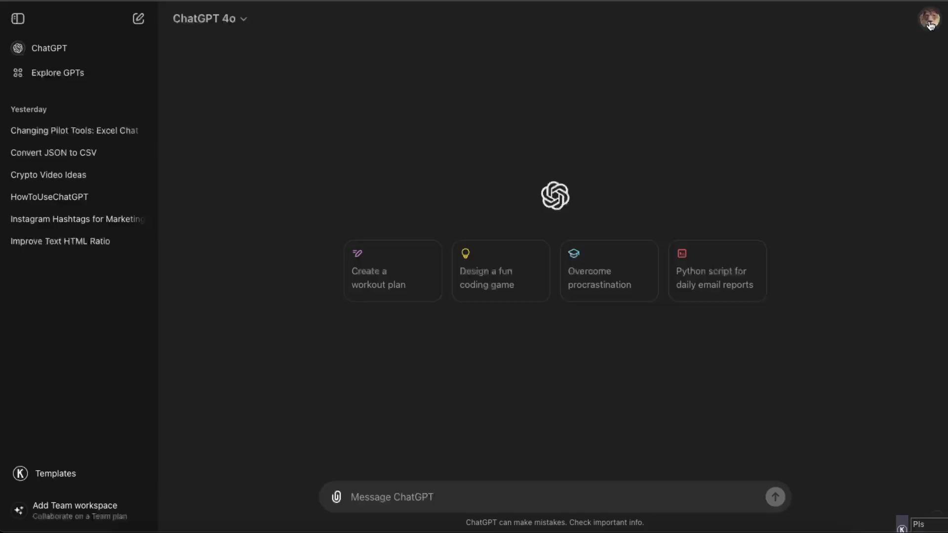
pyautogui.moveTo(319, 142)
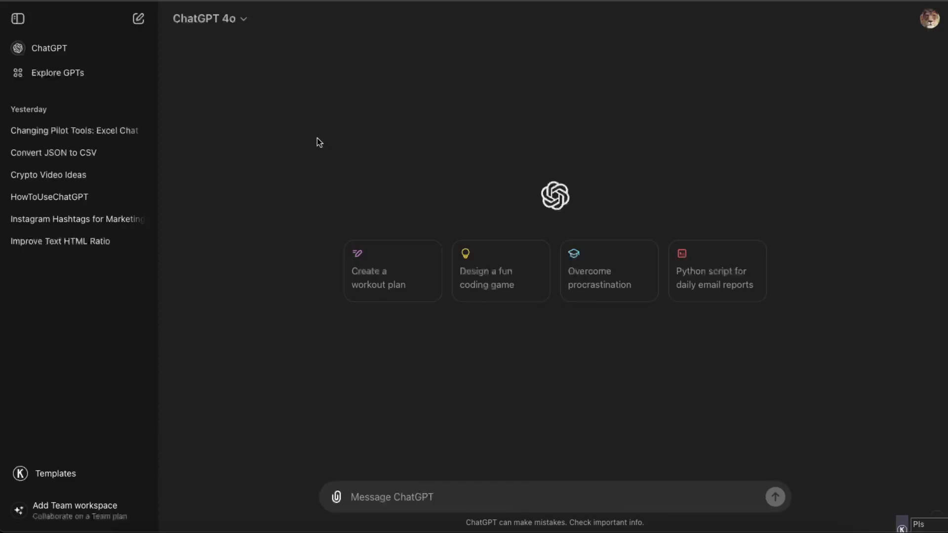
pyautogui.moveTo(273, 116)
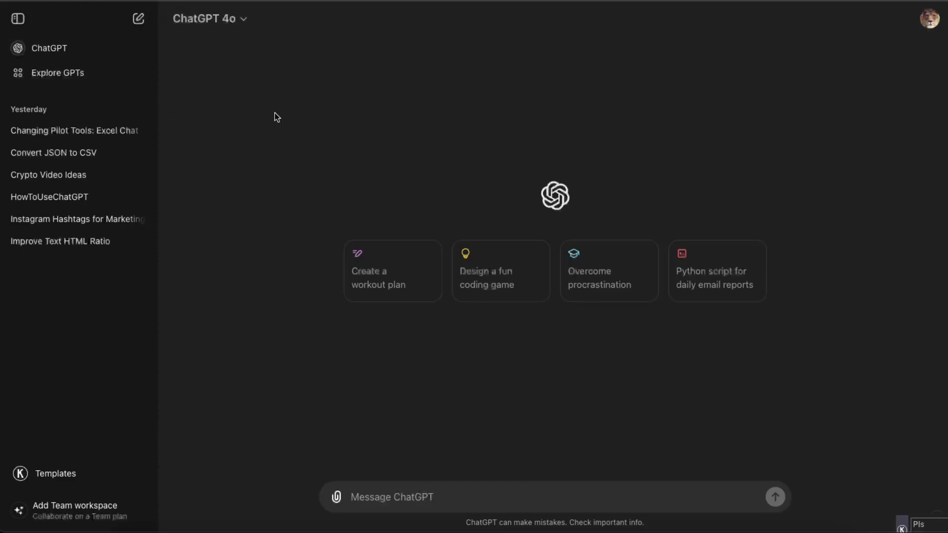
pyautogui.moveTo(71, 72)
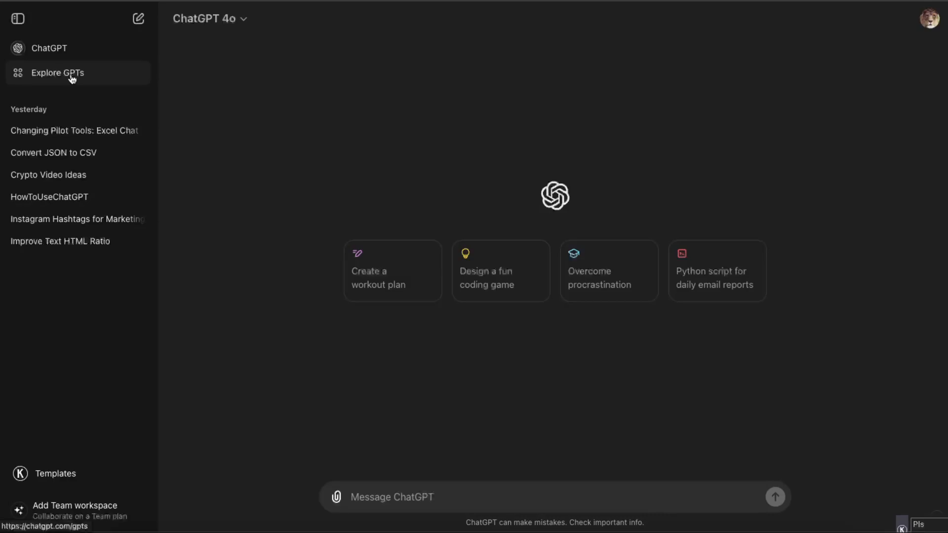
# Browse Explore GPTs through Top Picks, Trending, Writing, Productivity and Education sections
pyautogui.click(58, 72)
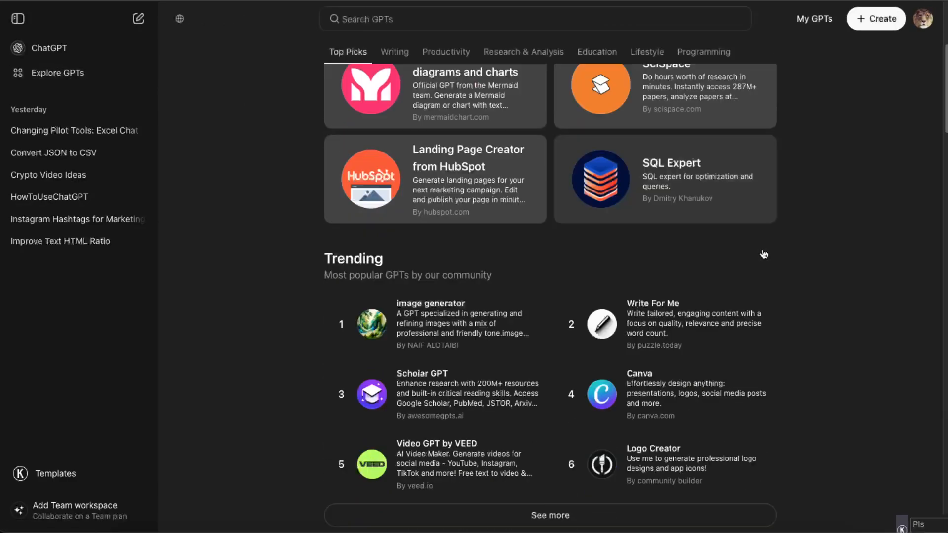
pyautogui.scroll(-3)
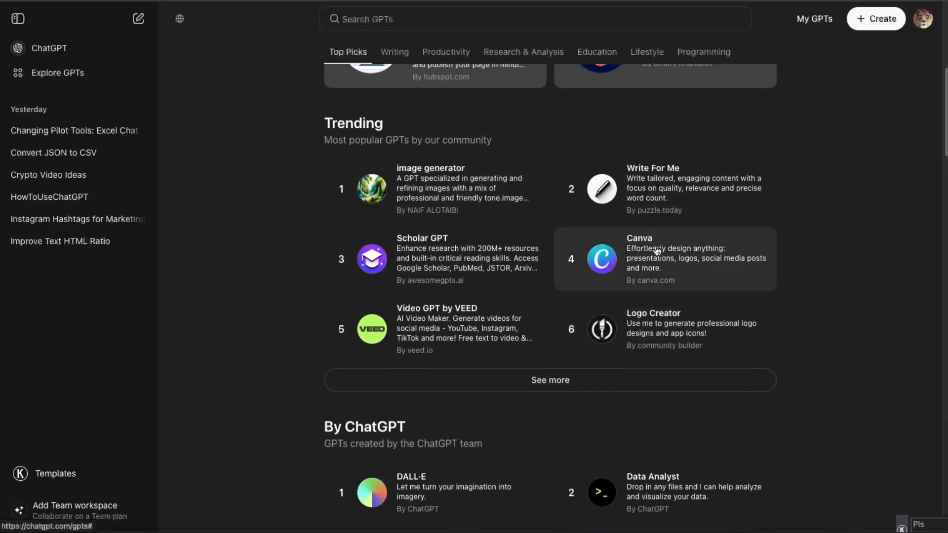
pyautogui.moveTo(672, 333)
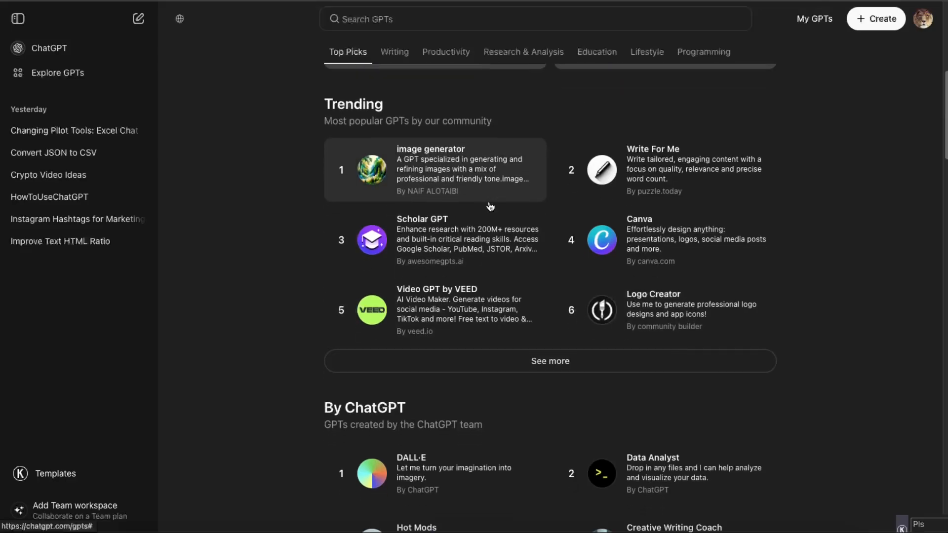
pyautogui.click(394, 53)
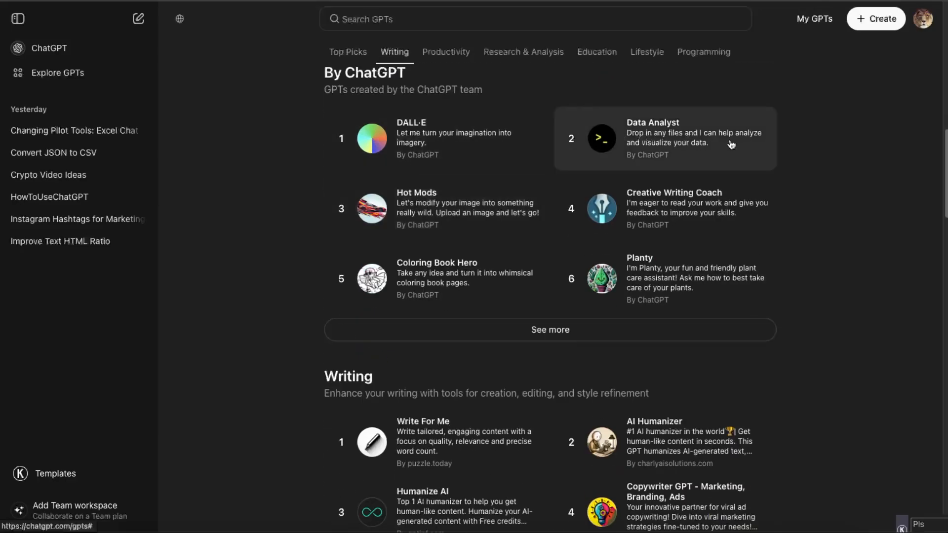
pyautogui.moveTo(444, 270)
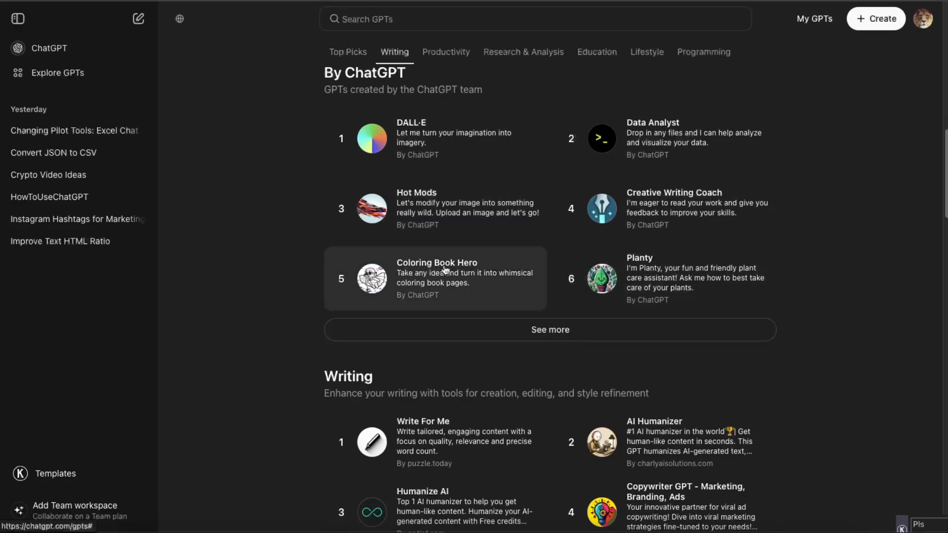
pyautogui.scroll(-3)
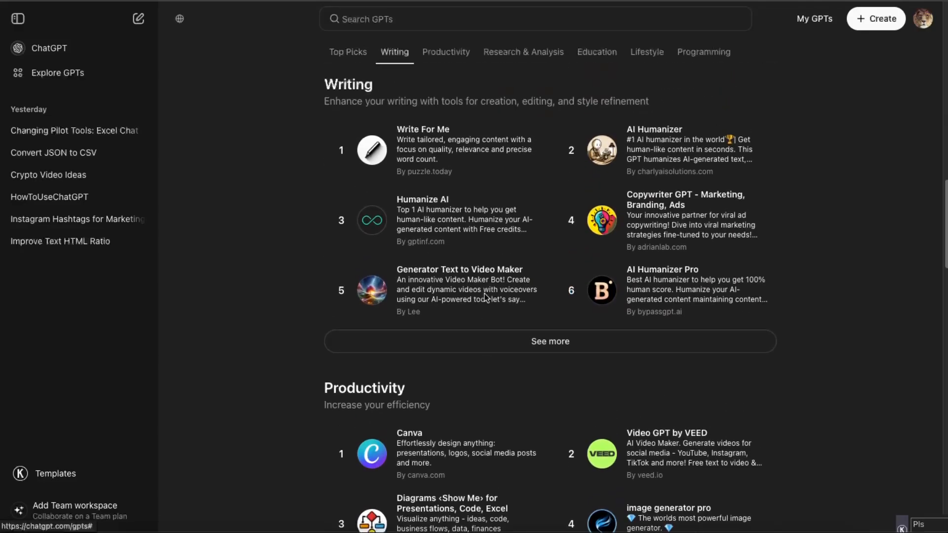
pyautogui.scroll(-3)
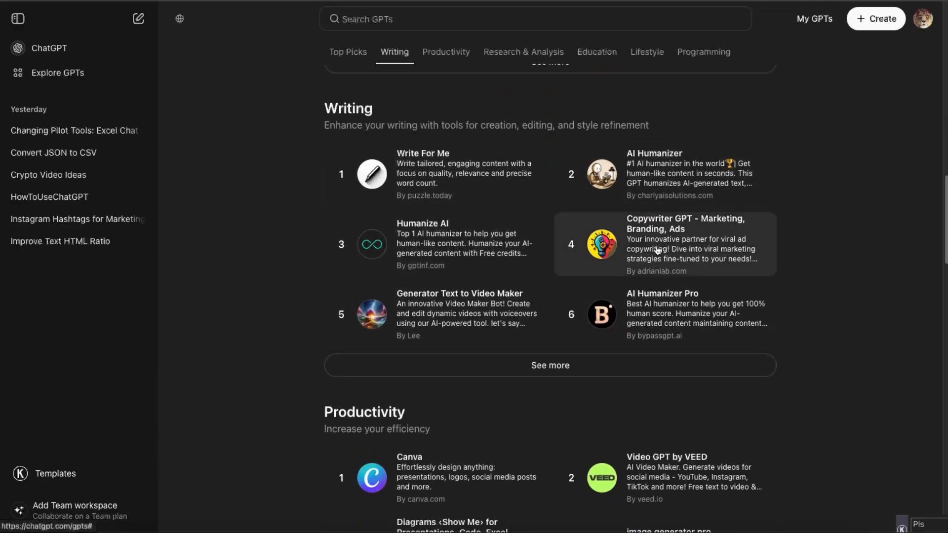
pyautogui.scroll(-3)
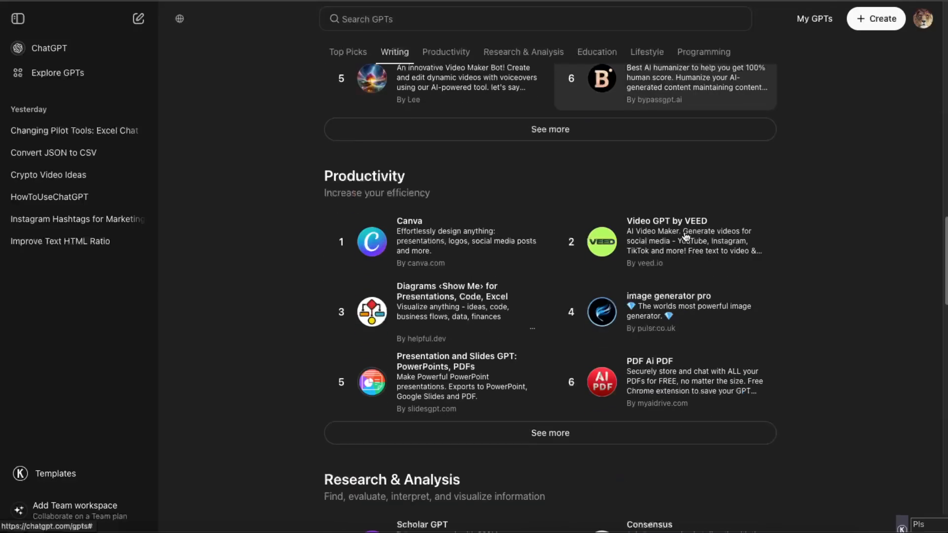
pyautogui.scroll(-3)
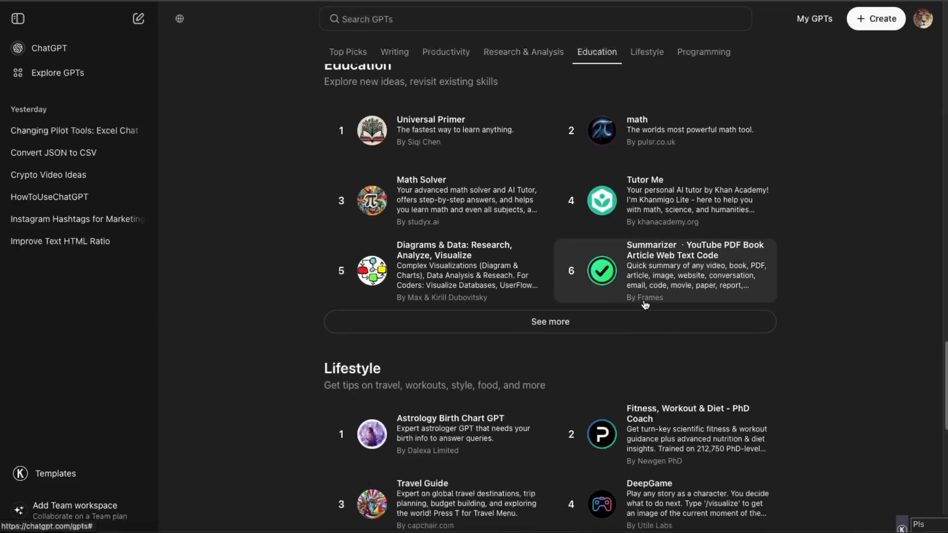
# Review Code Copilot's detail popup down to capabilities, ratings and more by its creator
pyautogui.click(703, 52)
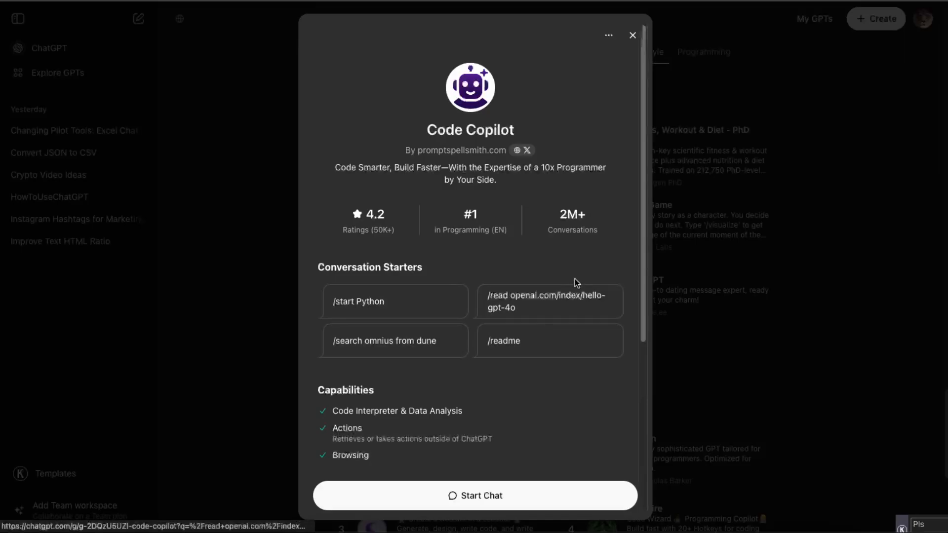
pyautogui.moveTo(456, 282)
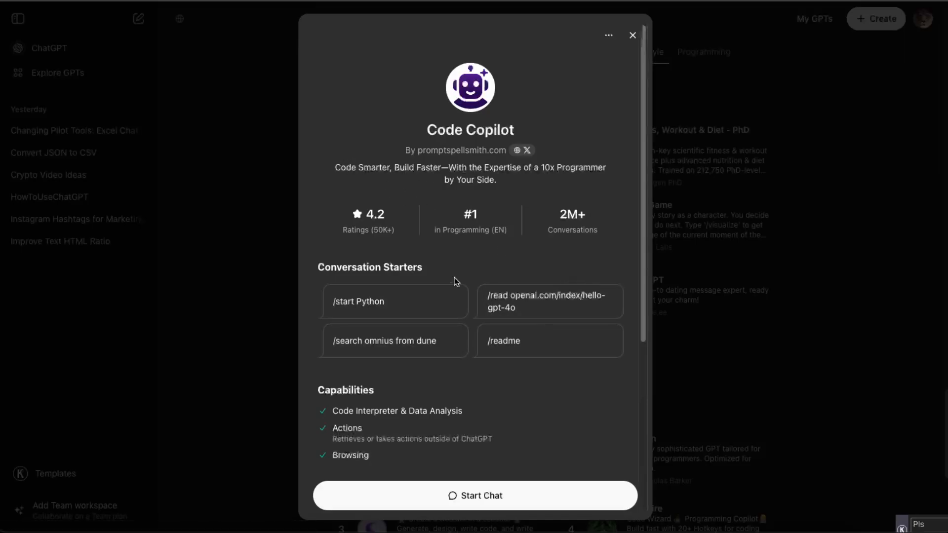
pyautogui.scroll(-3)
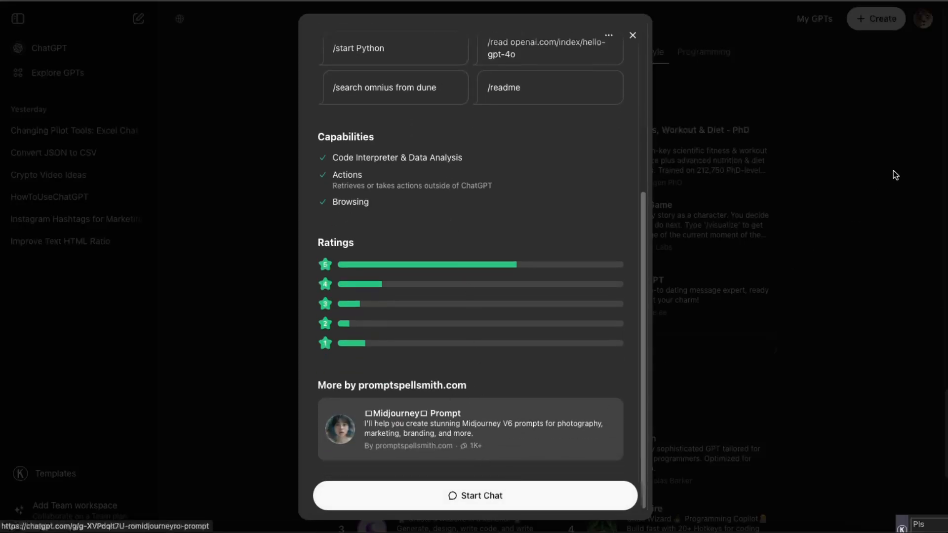
# Start Chat to launch a new Code Copilot conversation with its starters shown
pyautogui.click(475, 495)
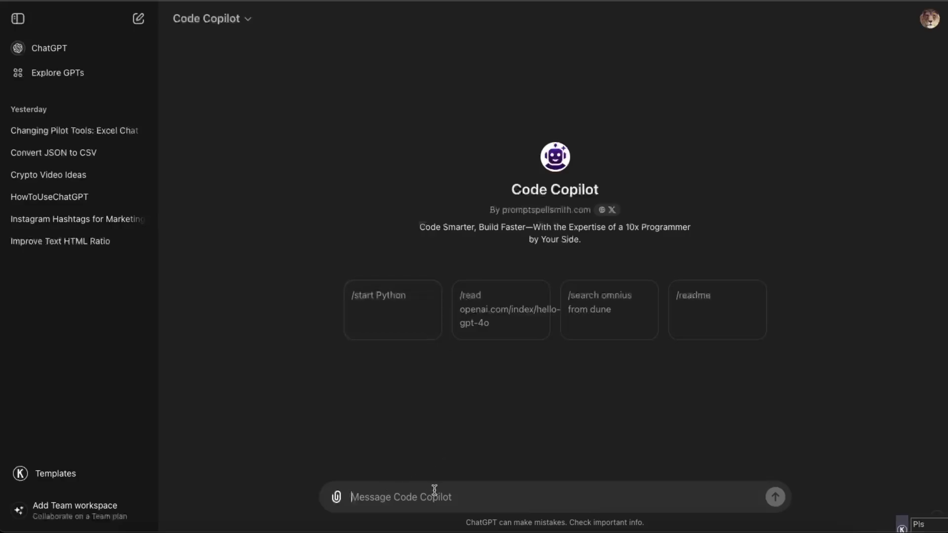
pyautogui.moveTo(430, 261)
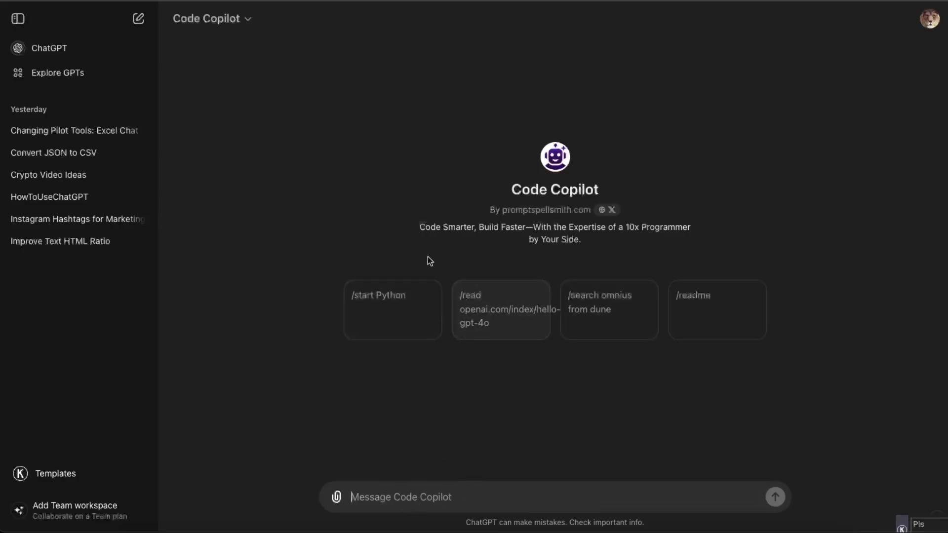
pyautogui.moveTo(325, 199)
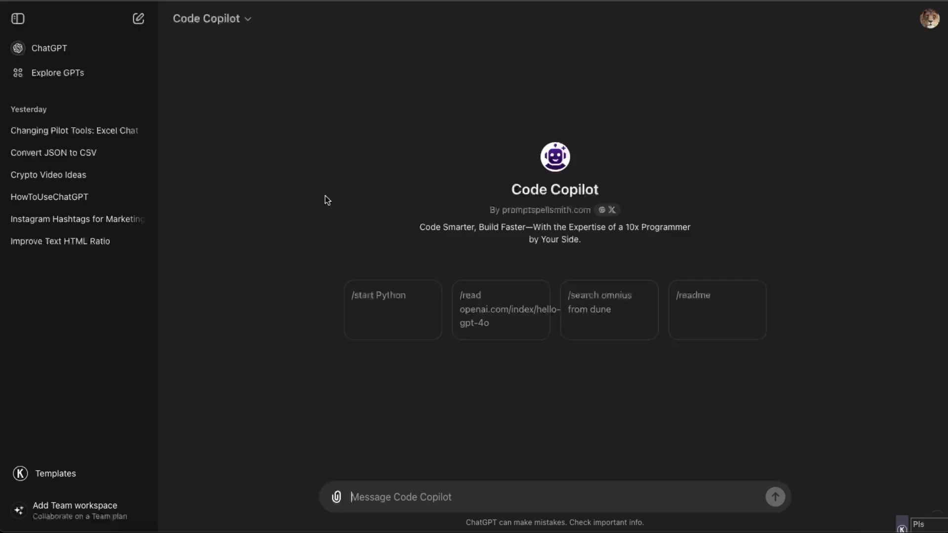
pyautogui.moveTo(254, 245)
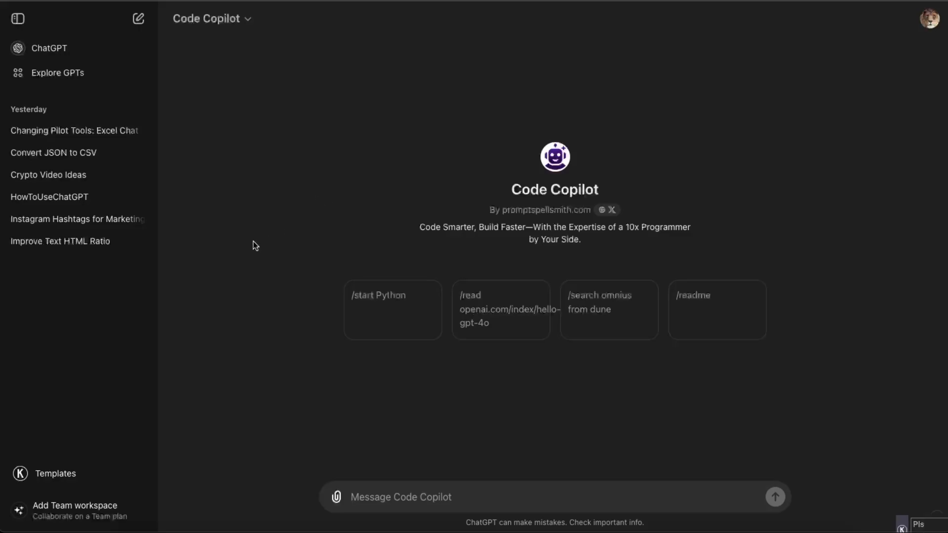
pyautogui.moveTo(246, 252)
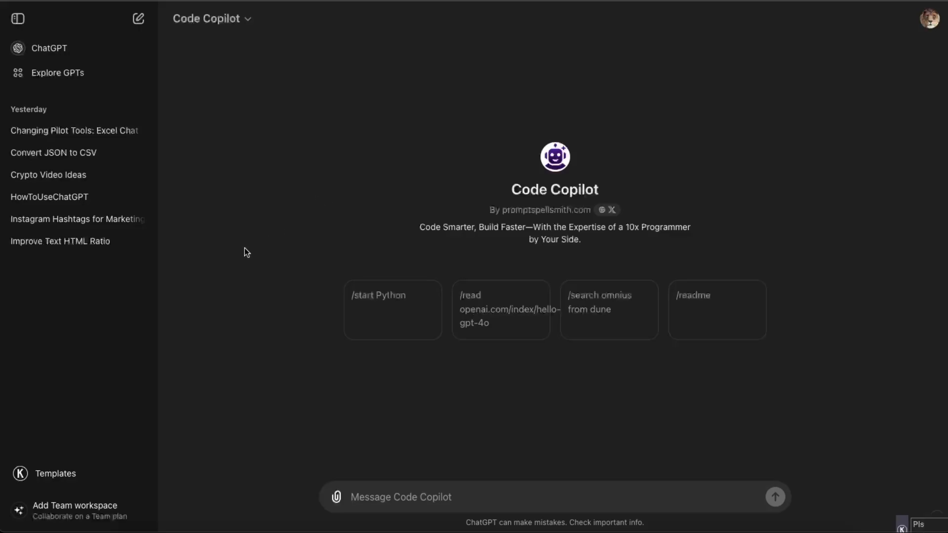